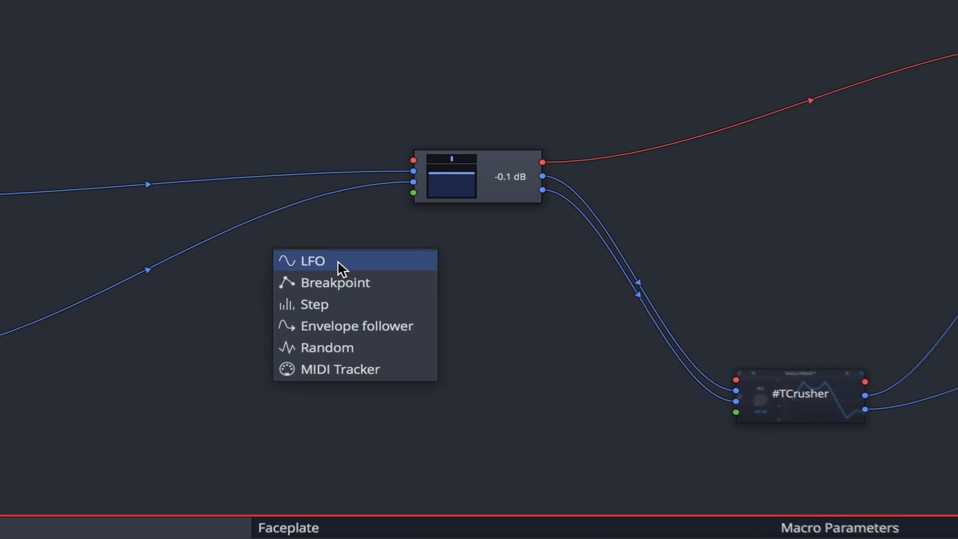
# Step: Add an LFO modifier and drag its output onto the Volume & Pan plugin
pyautogui.click(312, 261)
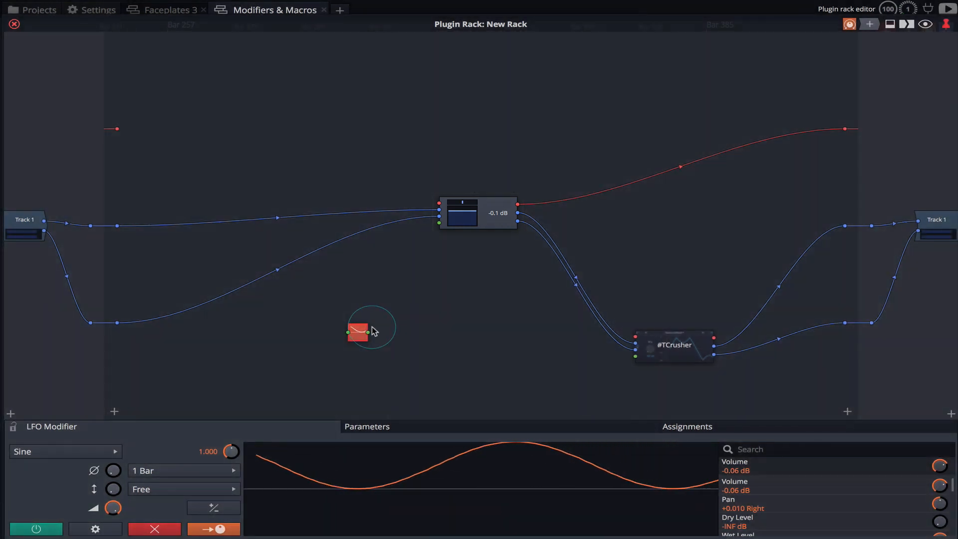
pyautogui.moveTo(367, 332); pyautogui.dragTo(439, 288)
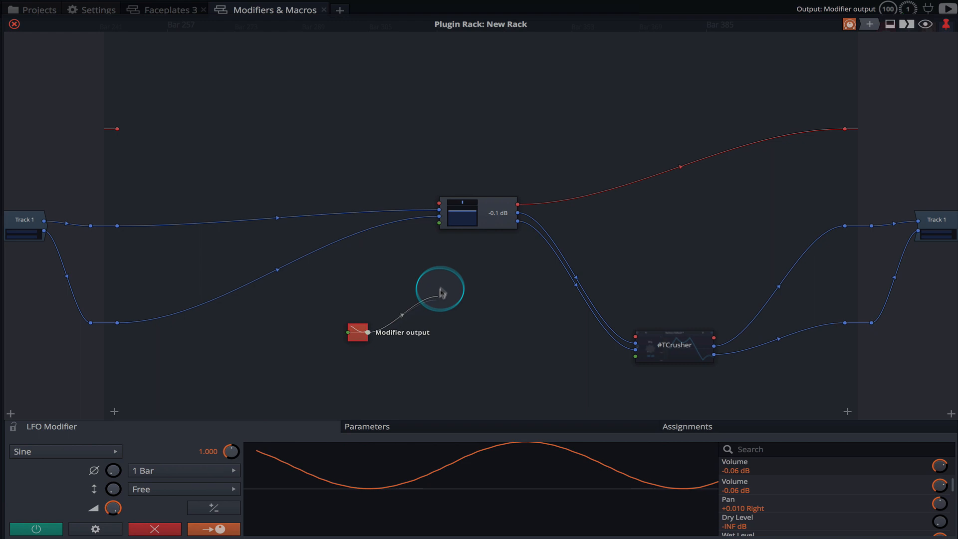
pyautogui.moveTo(439, 288); pyautogui.dragTo(439, 222)
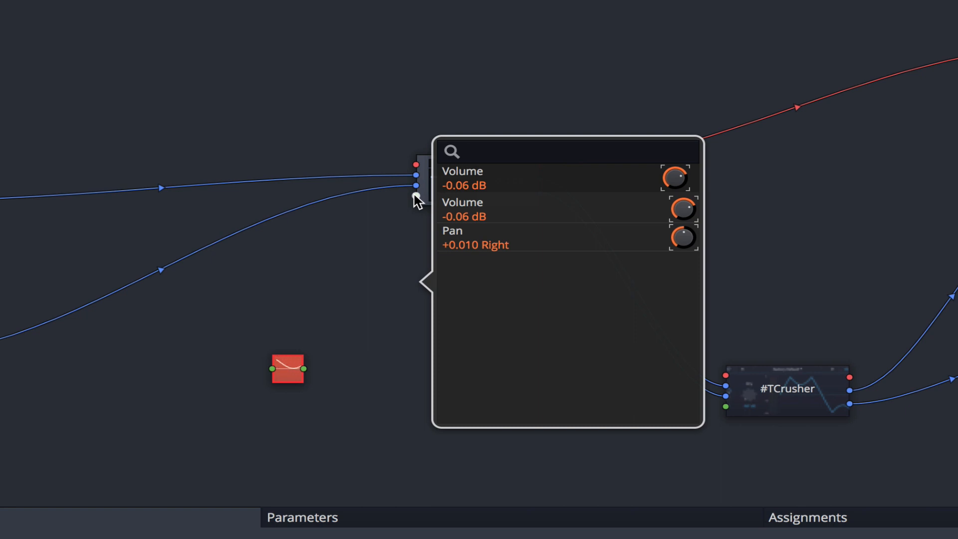
# Step: Filter the parameter list for 'pan' and assign the LFO to that parameter
pyautogui.click(469, 152)
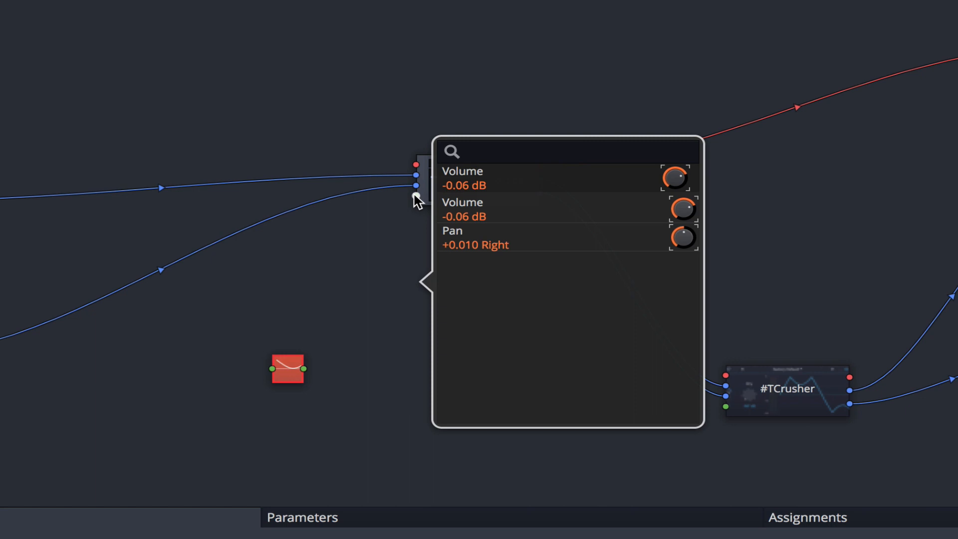
pyautogui.write('pan')
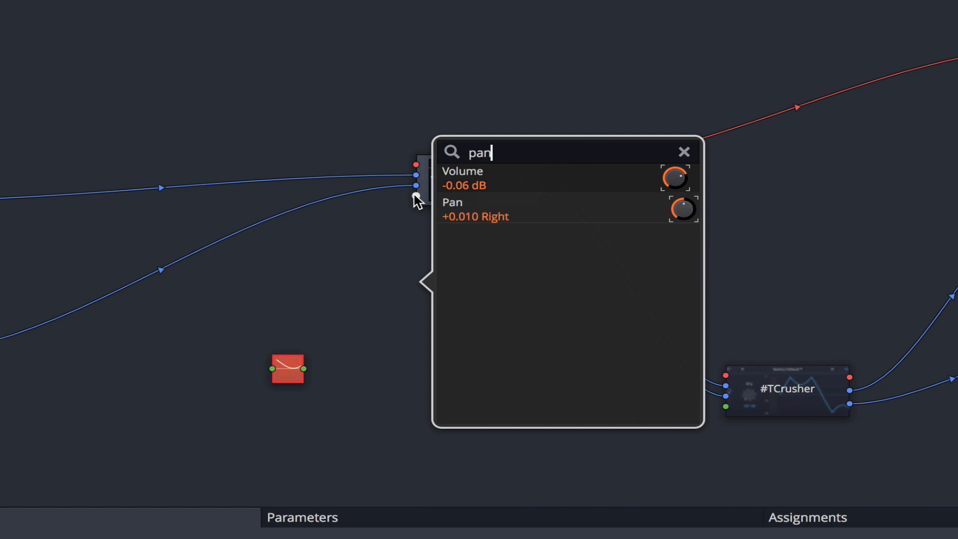
pyautogui.click(682, 152)
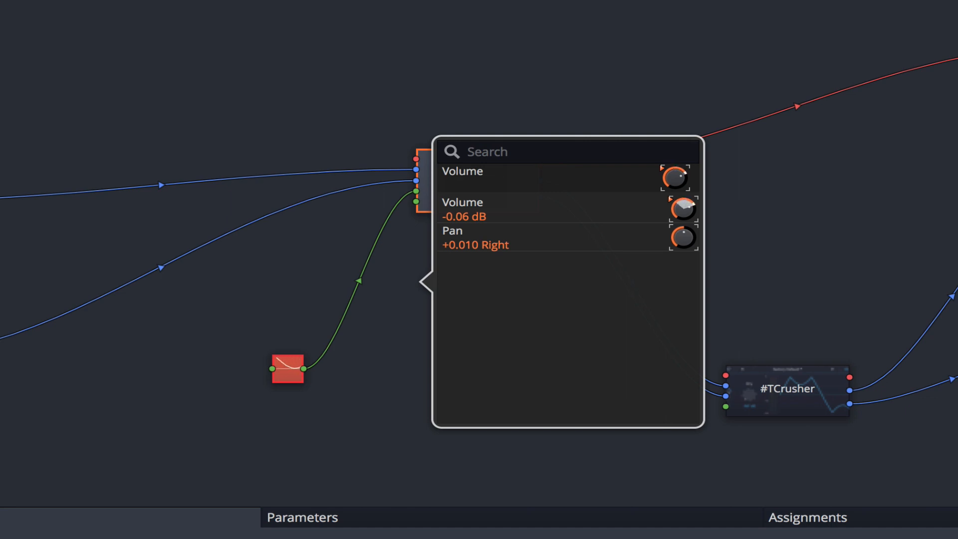
pyautogui.moveTo(676, 231)
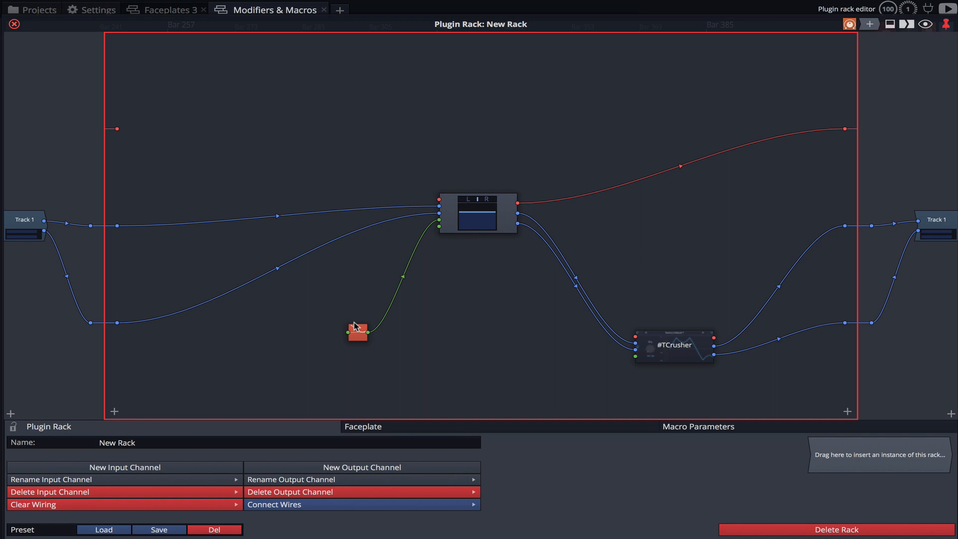
# Step: Set the LFO rate to 1.811 and reduce its modulation depth
pyautogui.click(357, 331)
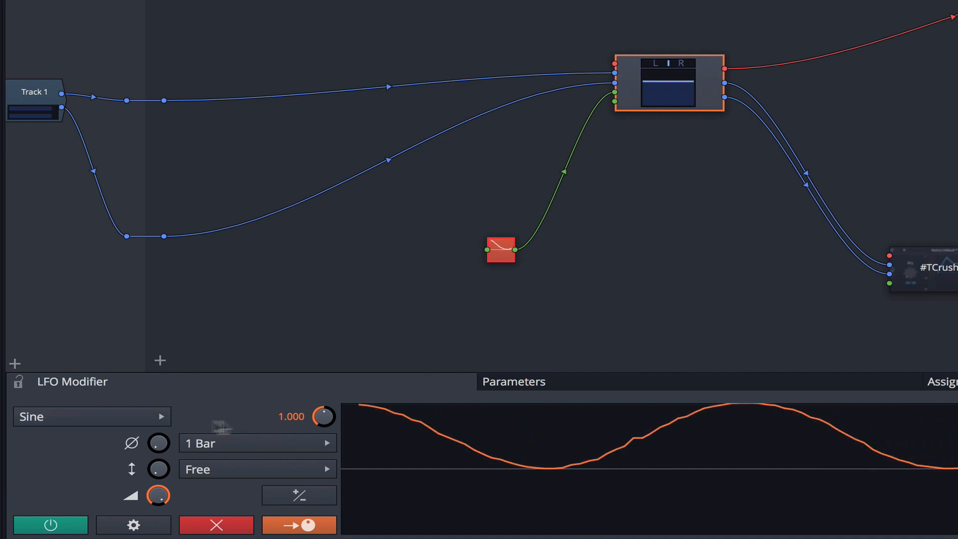
pyautogui.moveTo(322, 416); pyautogui.dragTo(322, 415)
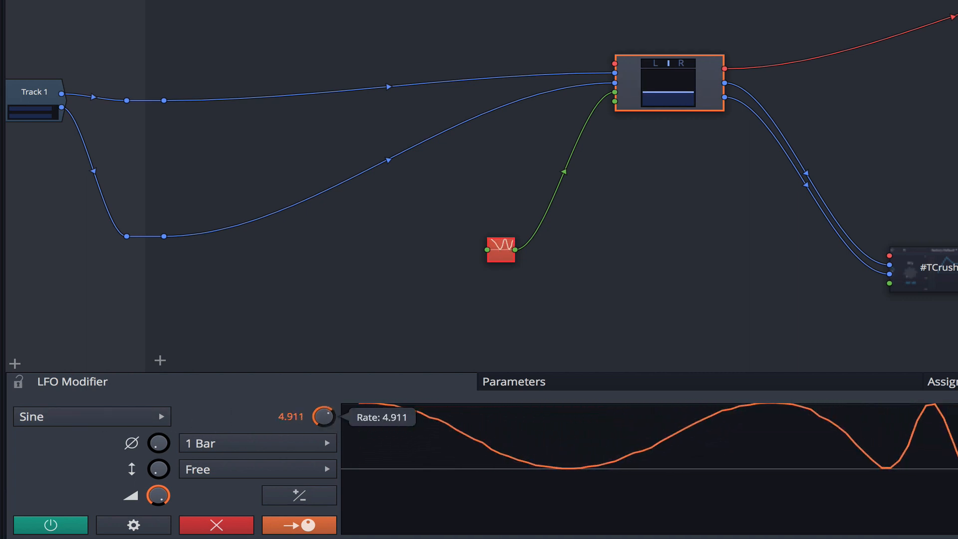
pyautogui.moveTo(322, 416); pyautogui.dragTo(322, 435)
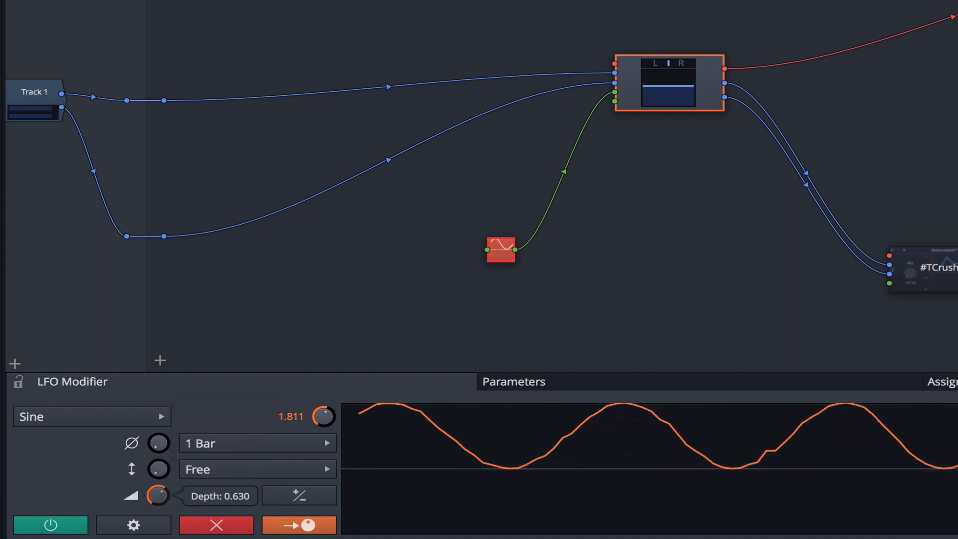
pyautogui.moveTo(157, 496); pyautogui.dragTo(160, 492)
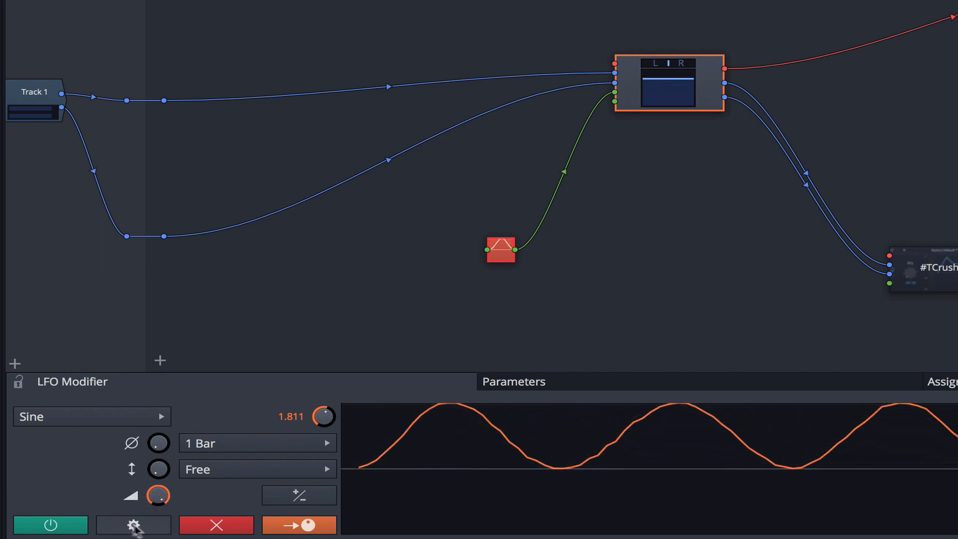
# Step: Recolour the LFO modifier orange from its options
pyautogui.click(133, 525)
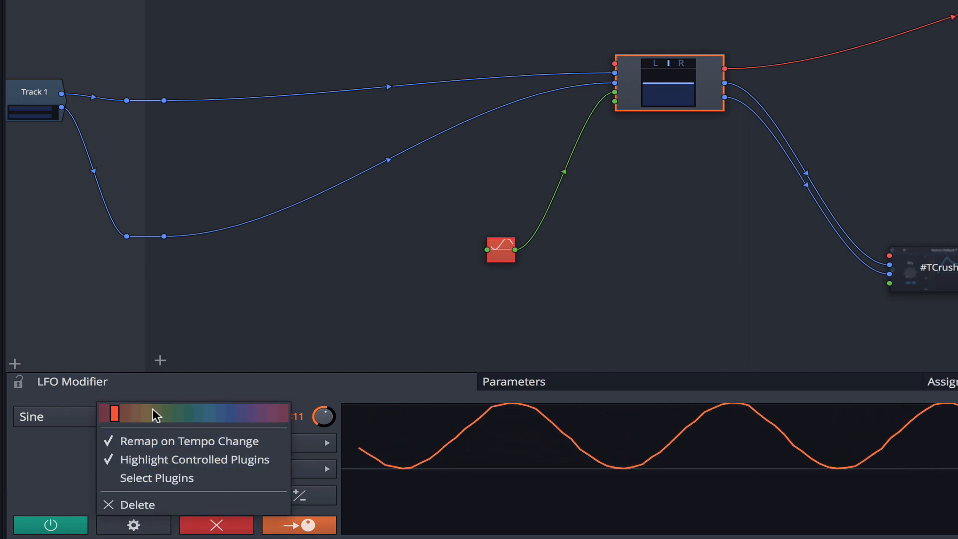
pyautogui.moveTo(113, 413); pyautogui.dragTo(262, 413)
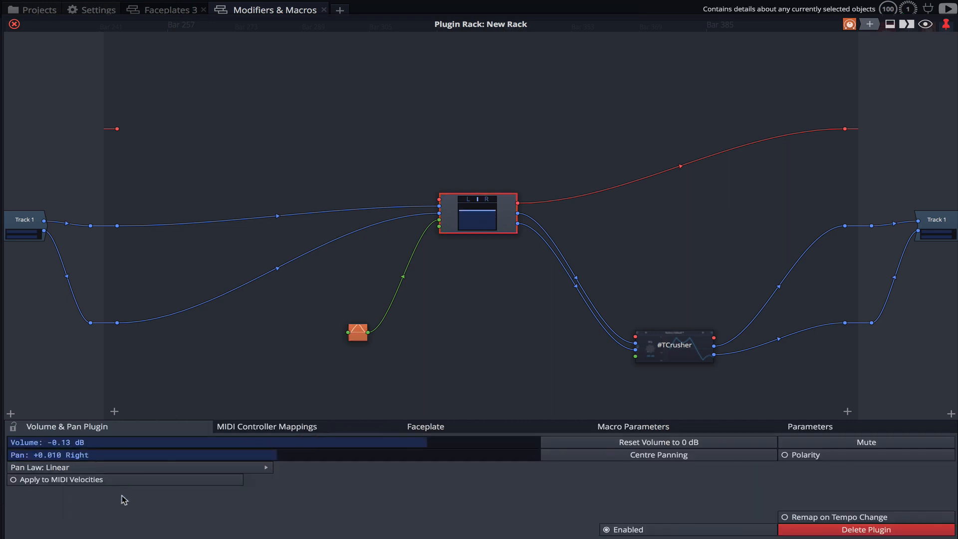
# Step: Check the LFO's assigned plugin and fine-tune its rate to about 1.934
pyautogui.click(357, 332)
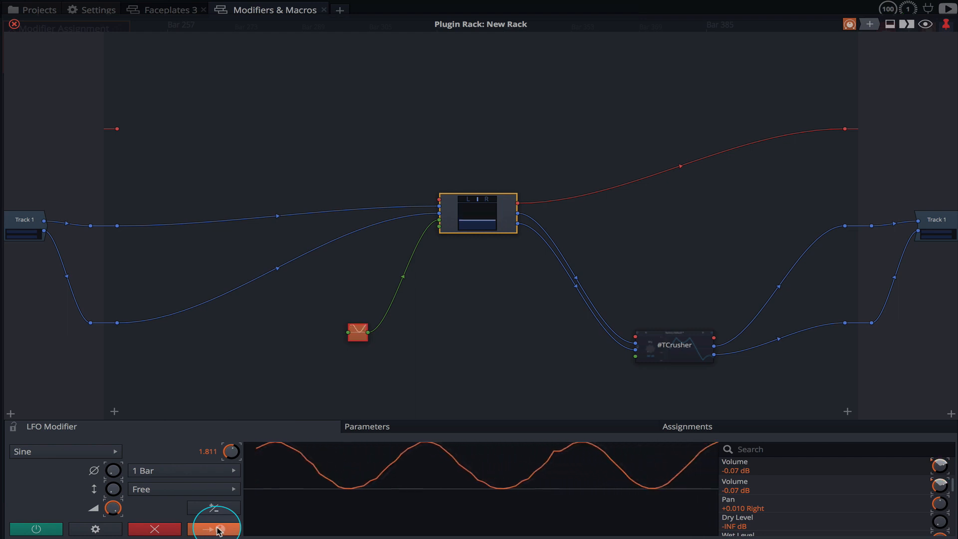
pyautogui.click(214, 529)
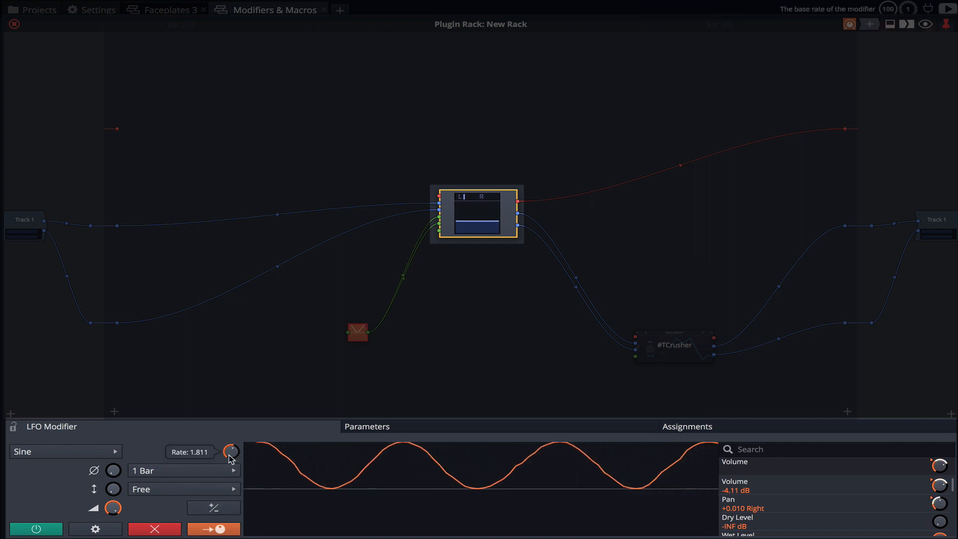
pyautogui.moveTo(230, 451); pyautogui.dragTo(230, 440)
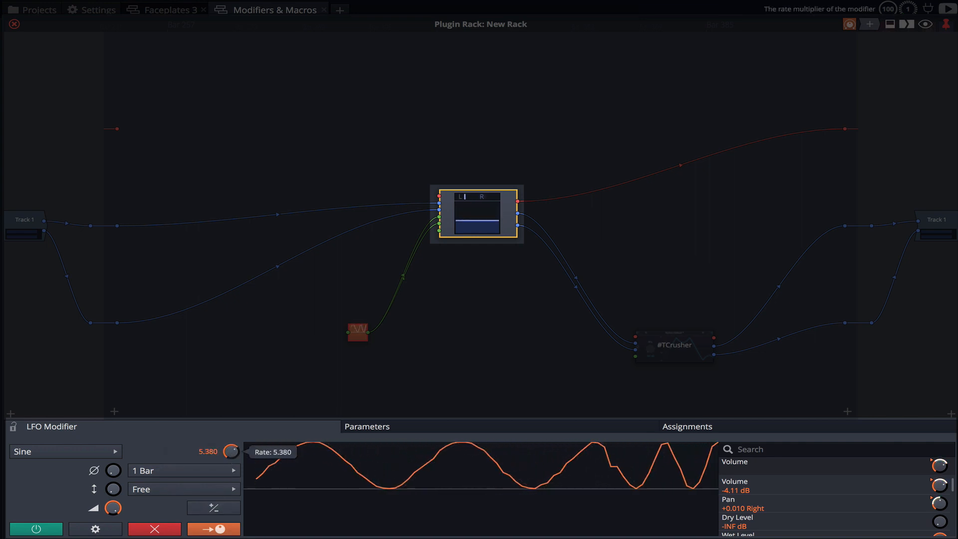
pyautogui.moveTo(231, 451); pyautogui.dragTo(227, 453)
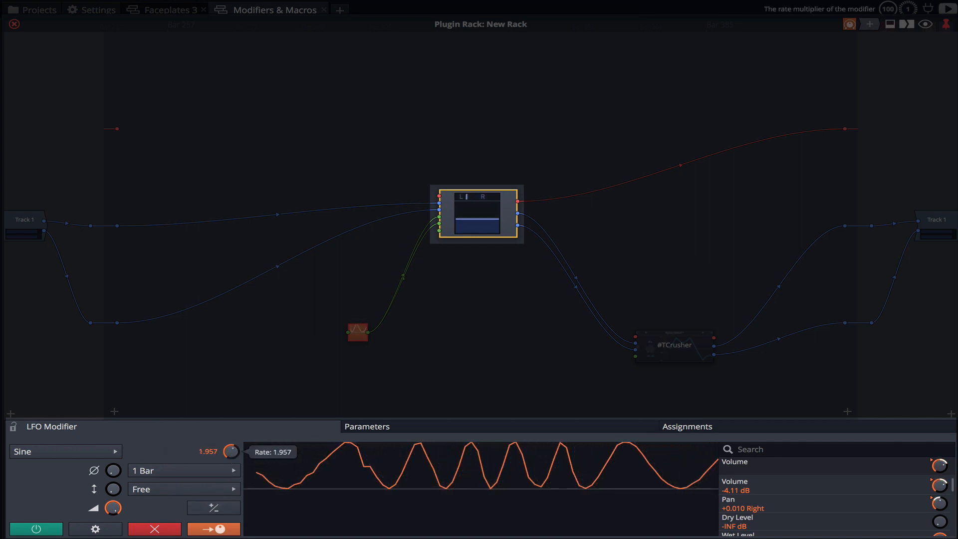
pyautogui.moveTo(231, 451); pyautogui.dragTo(231, 457)
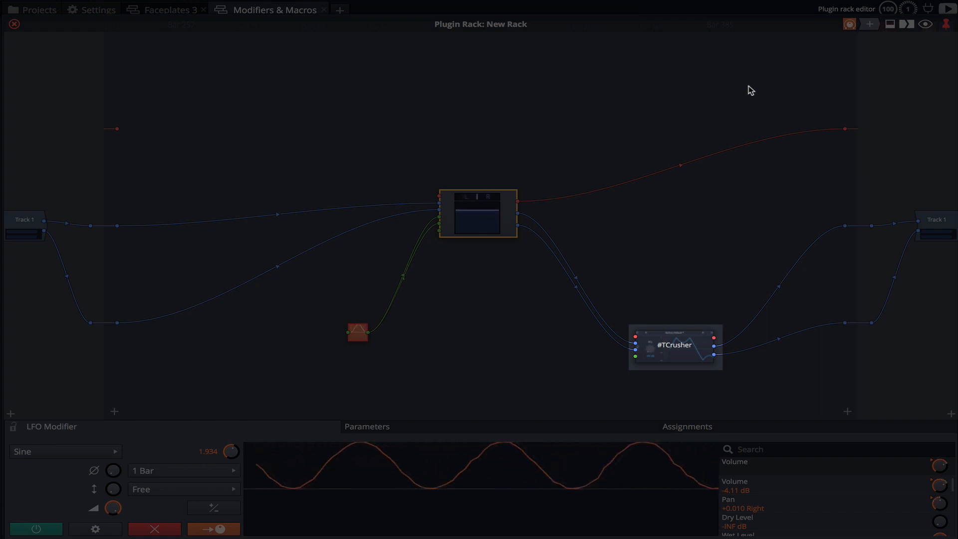
# Step: Add a Step modifier feeding TCrusher and randomise its 16-step pattern
pyautogui.click(849, 24)
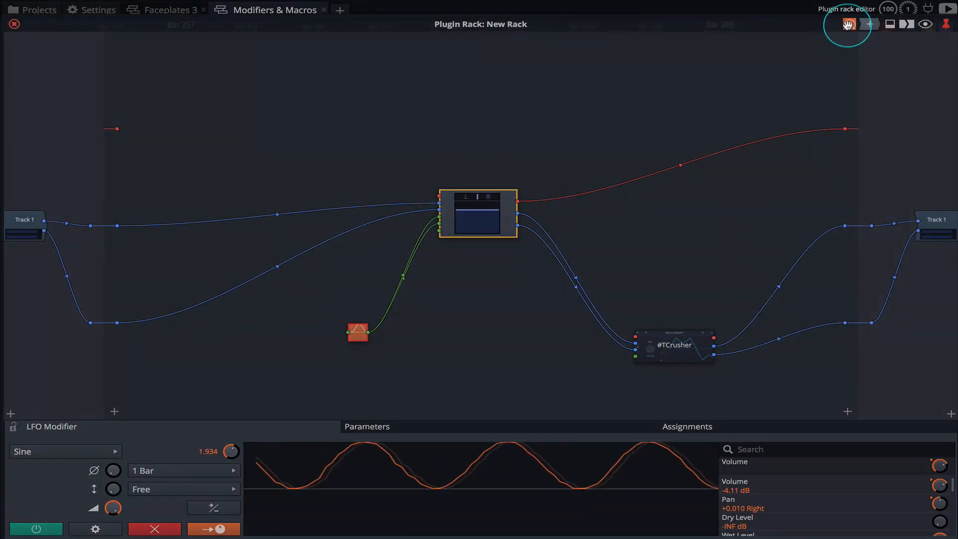
pyautogui.click(849, 24)
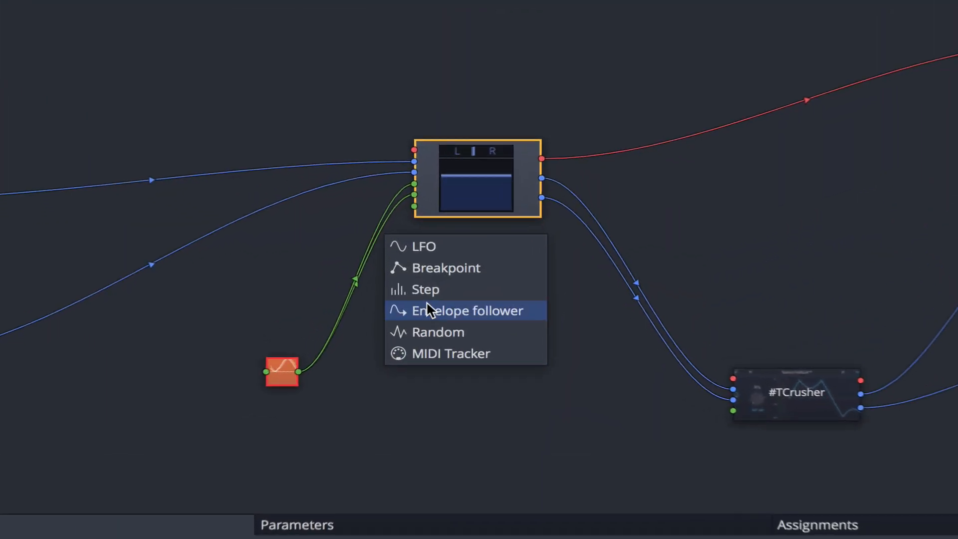
pyautogui.click(465, 310)
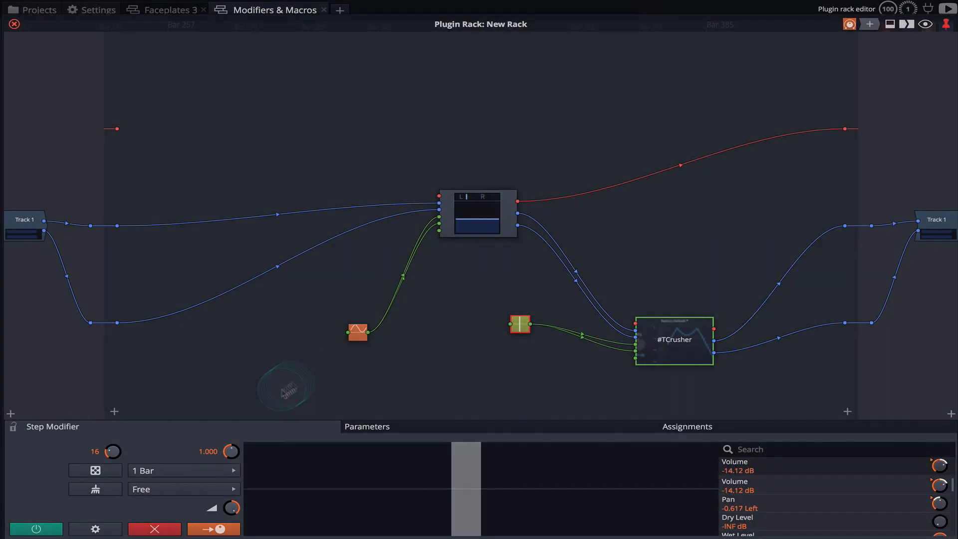
pyautogui.click(95, 470)
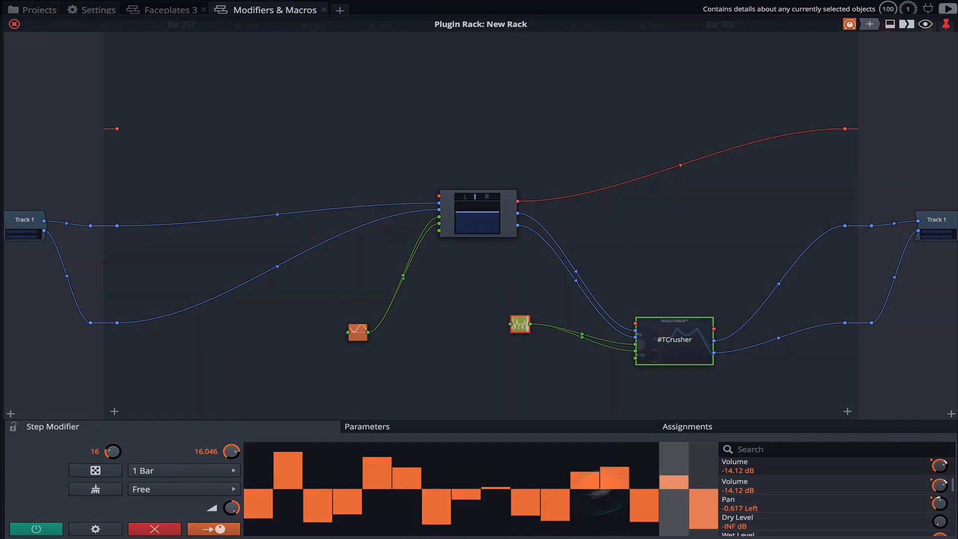
# Step: Select and open the TCrusher plugin to check its details
pyautogui.click(674, 339)
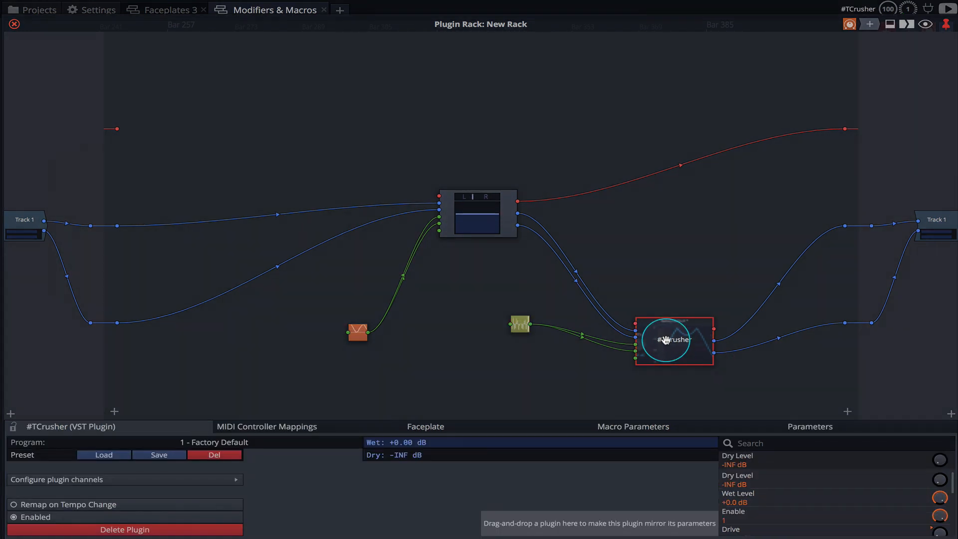
pyautogui.doubleClick(674, 339)
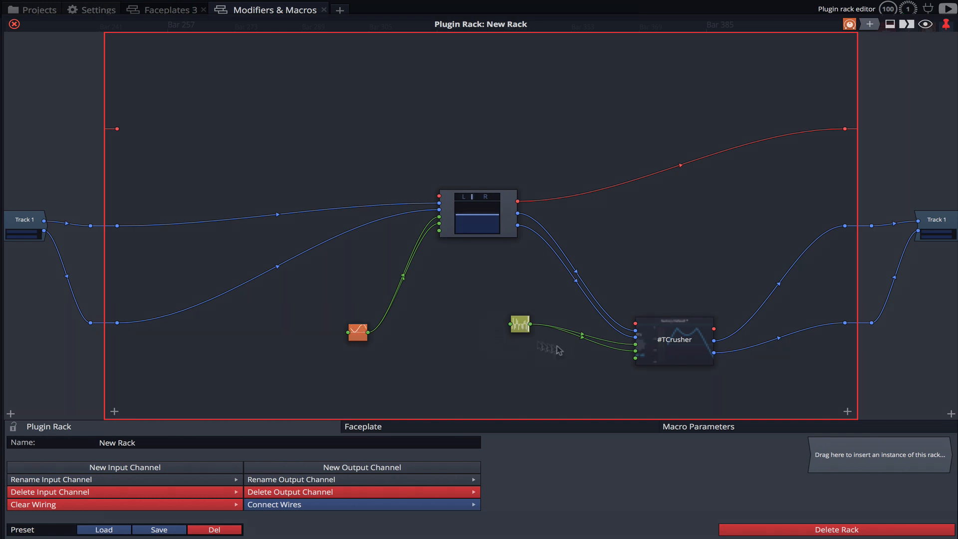
# Step: Adjust the Step modifier, then return to New Rack's own settings and macro page
pyautogui.click(477, 213)
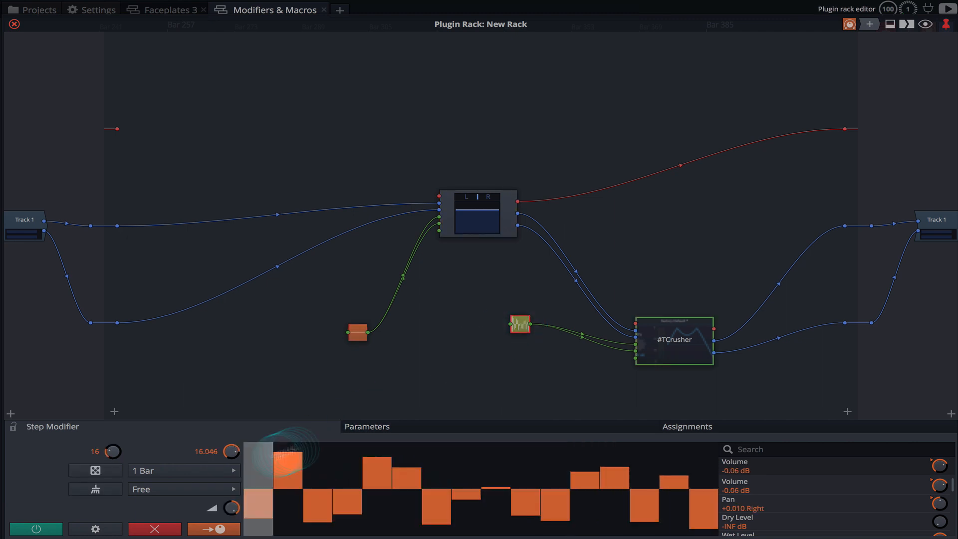
pyautogui.moveTo(231, 508); pyautogui.dragTo(230, 526)
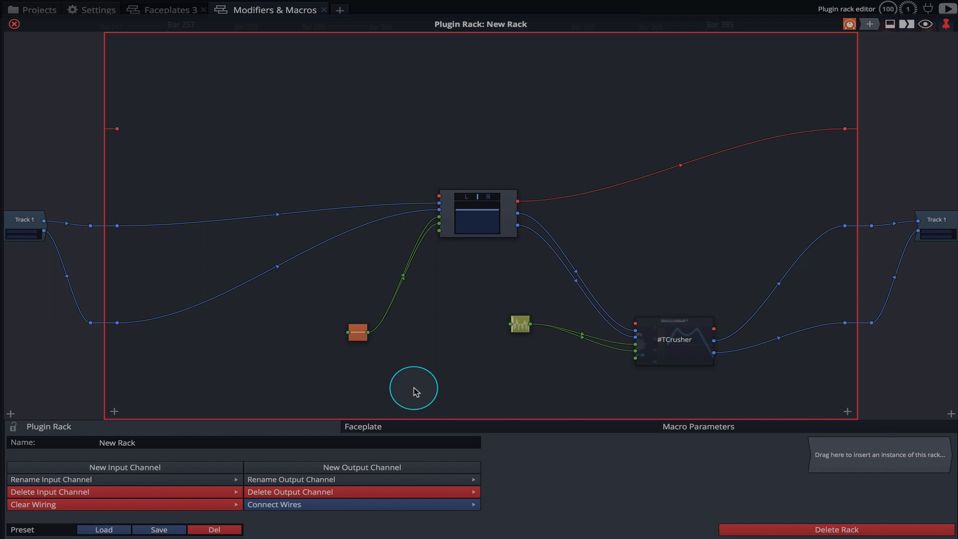
pyautogui.click(698, 426)
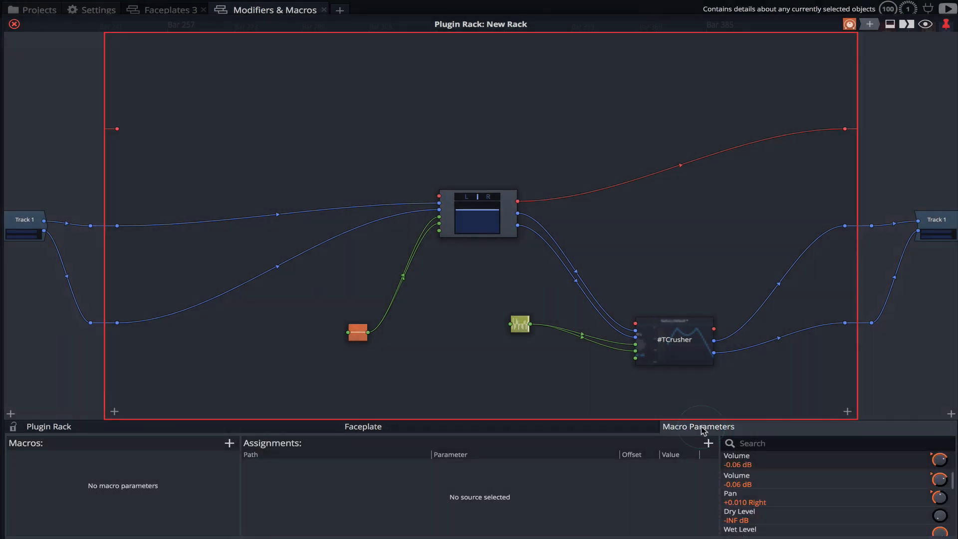
# Step: Add a new rack macro and name it Depth
pyautogui.click(230, 442)
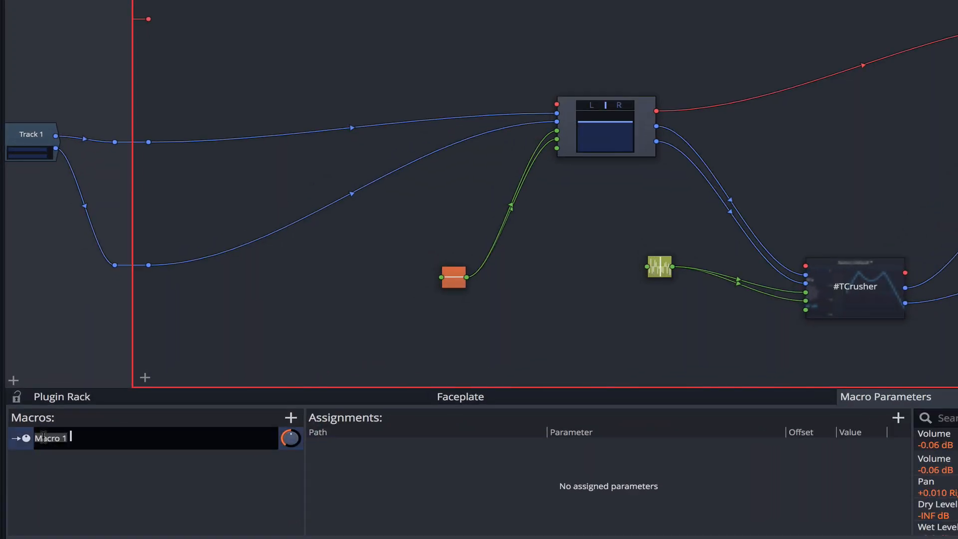
pyautogui.write('Depth')
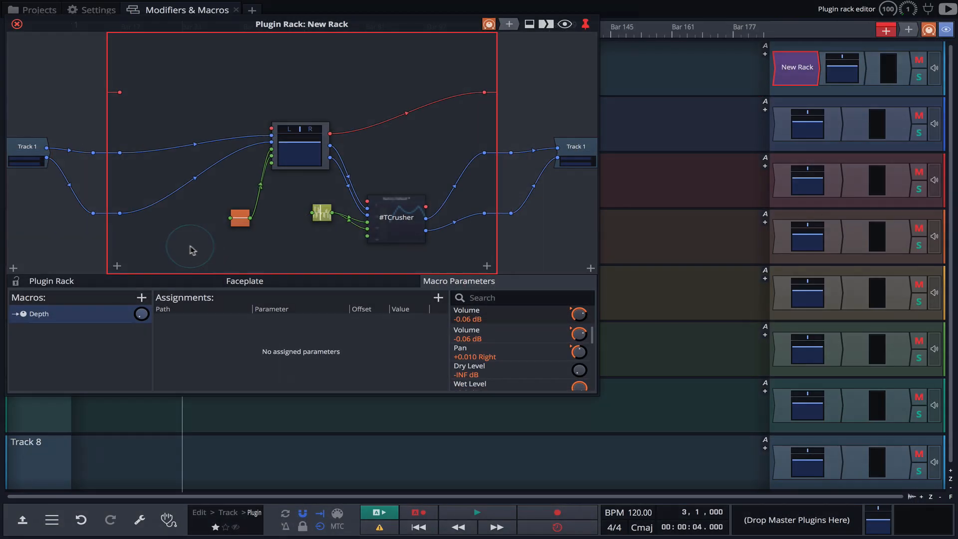
# Step: Link the LFO modifier's Depth knob to the Depth macro
pyautogui.click(239, 218)
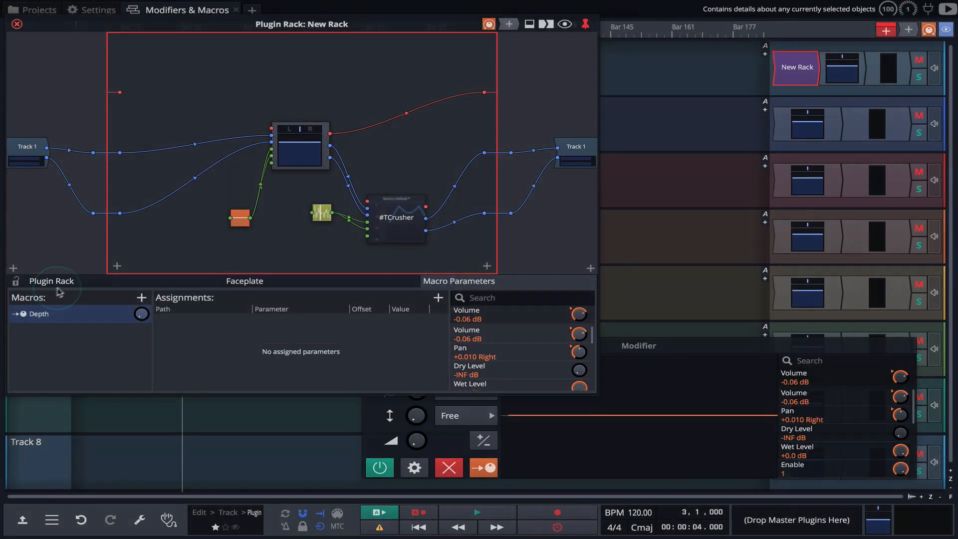
pyautogui.click(39, 314)
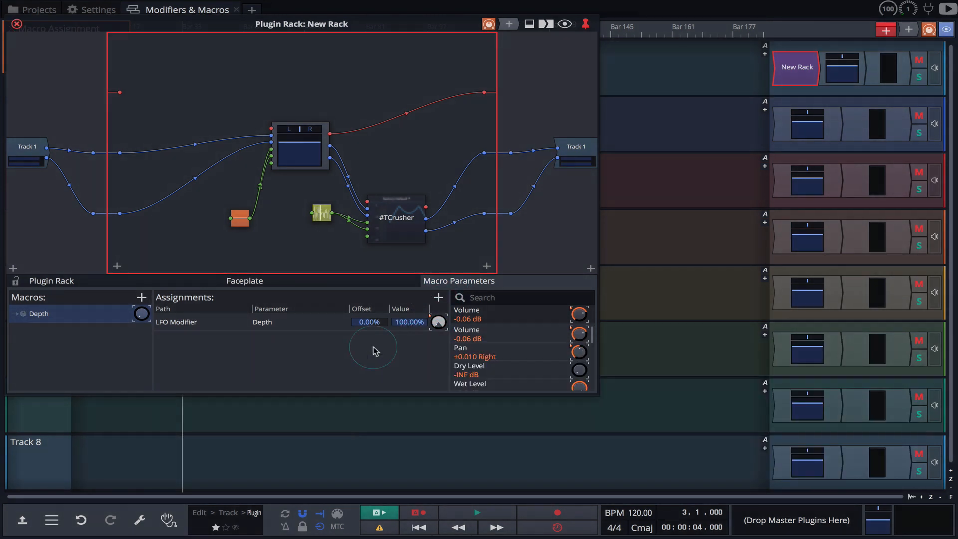
pyautogui.click(322, 213)
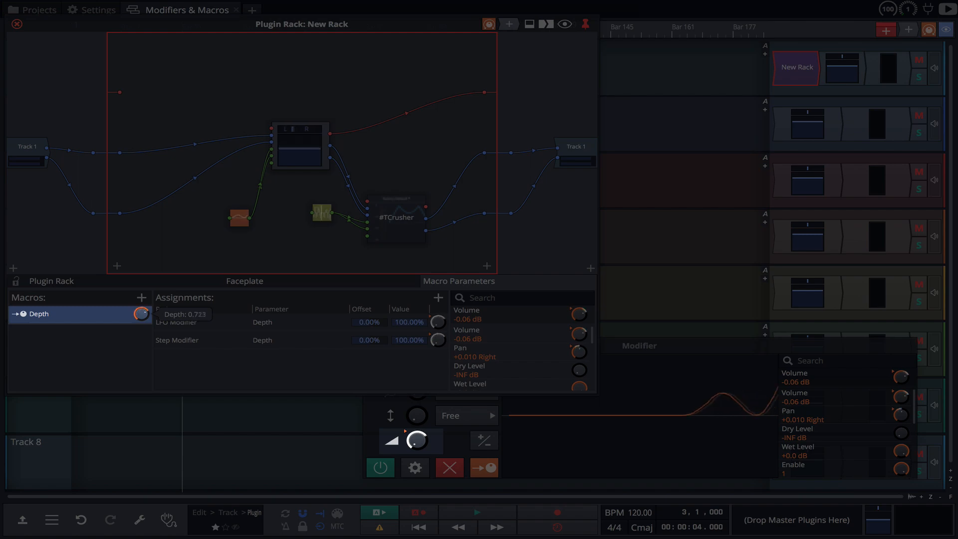
# Step: Turn the Depth macro to test both depths, then select the Step modifier
pyautogui.moveTo(415, 442); pyautogui.dragTo(416, 429)
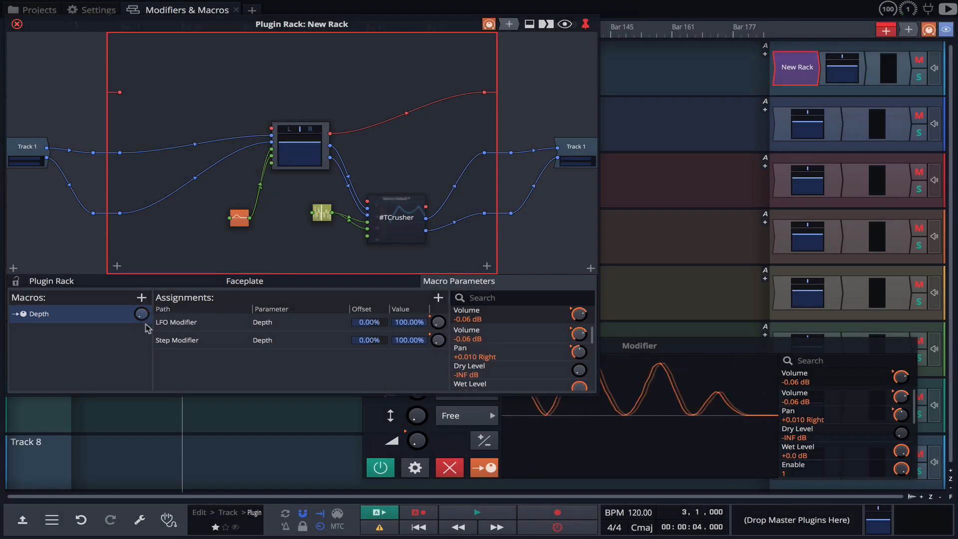
pyautogui.click(320, 212)
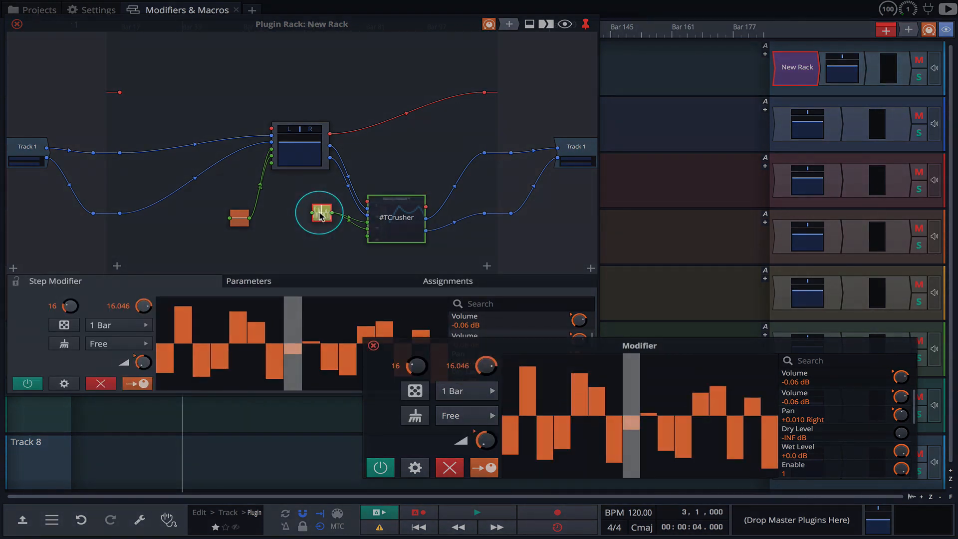